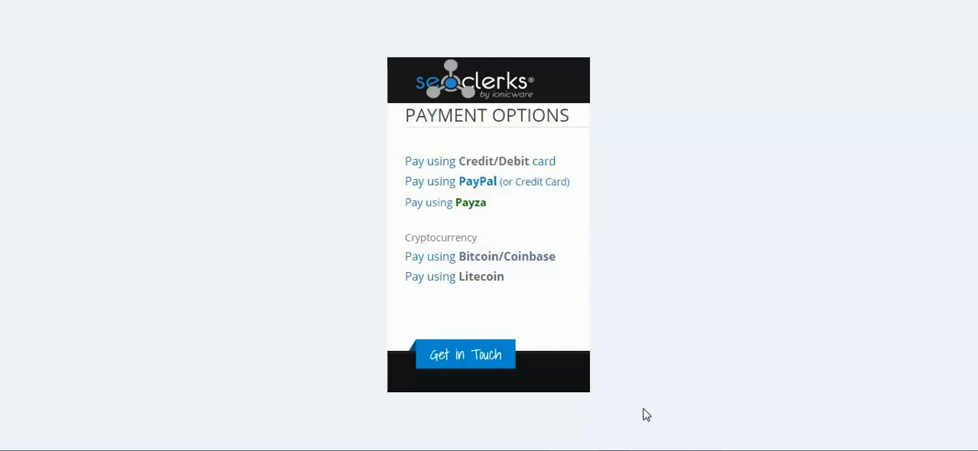
pyautogui.moveTo(474, 279)
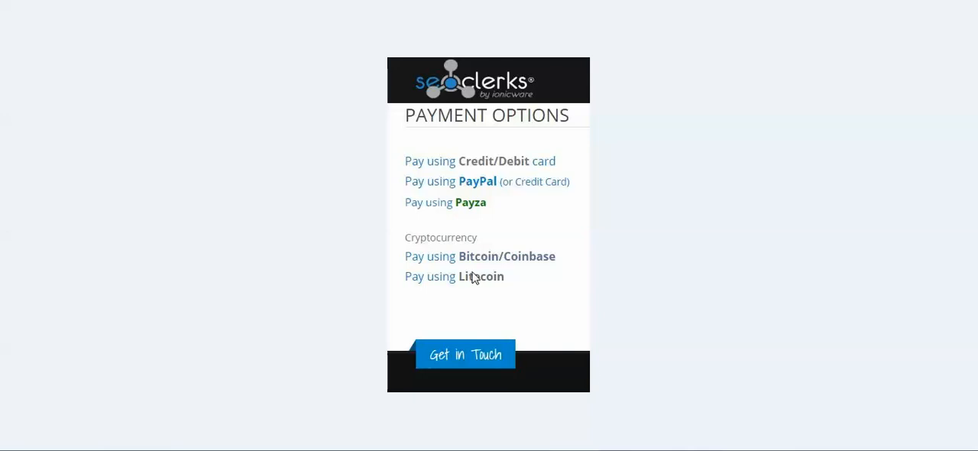
pyautogui.moveTo(539, 263)
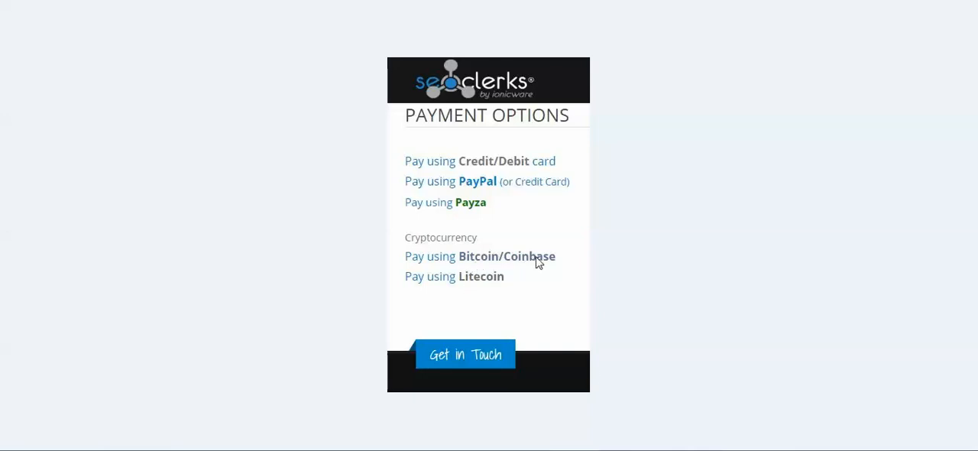
pyautogui.moveTo(519, 299)
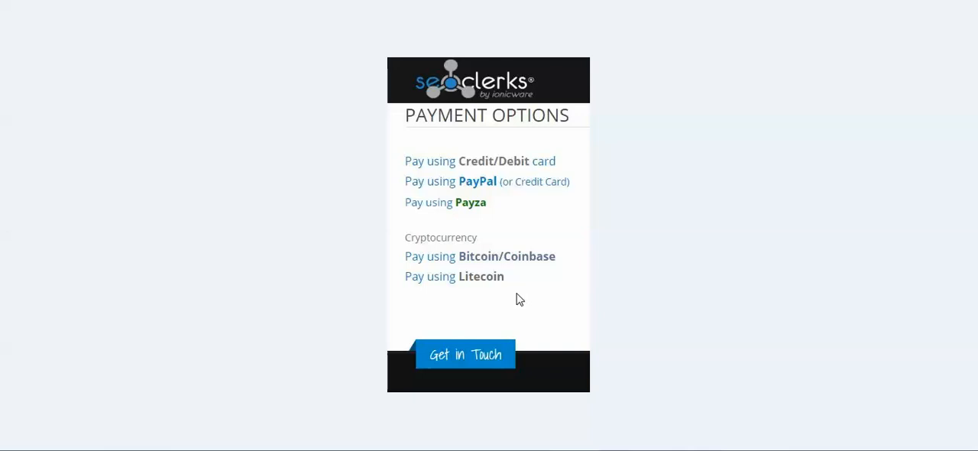
pyautogui.moveTo(503, 298)
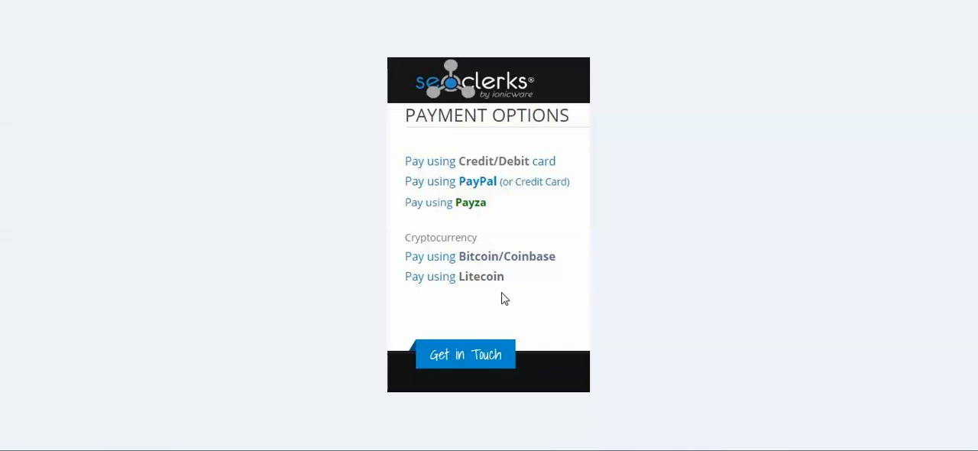
pyautogui.moveTo(461, 291)
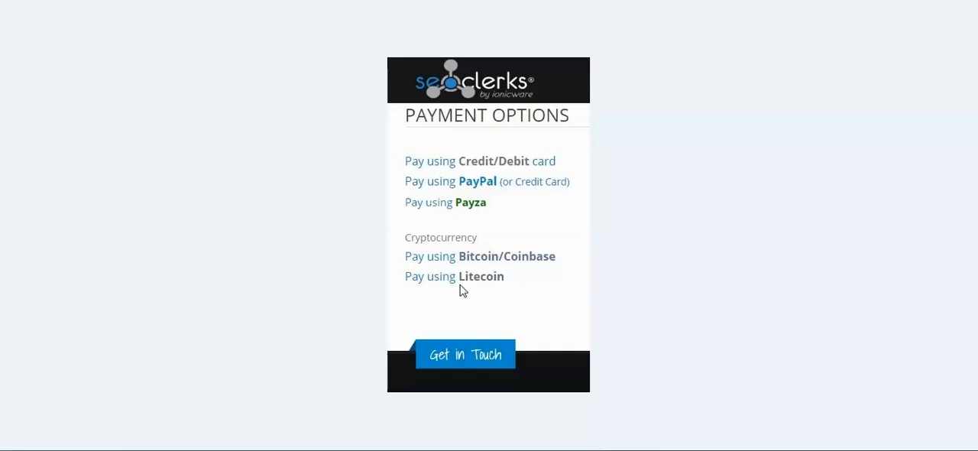
pyautogui.moveTo(493, 299)
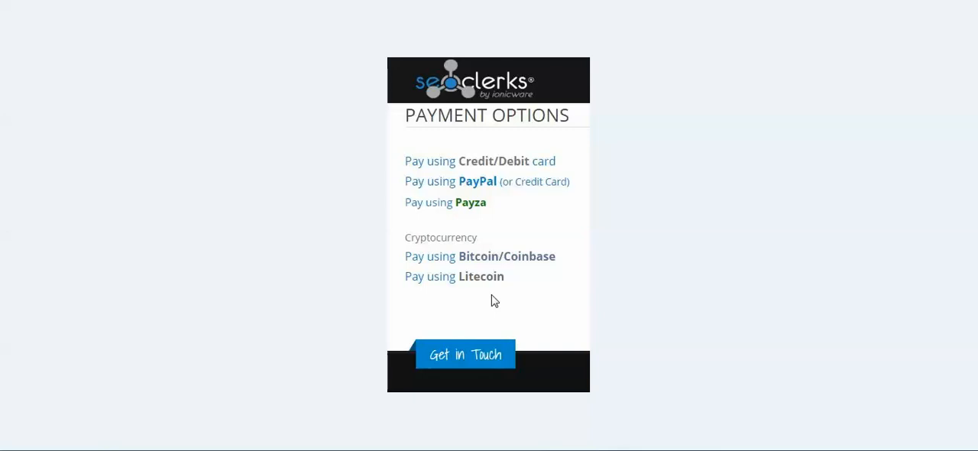